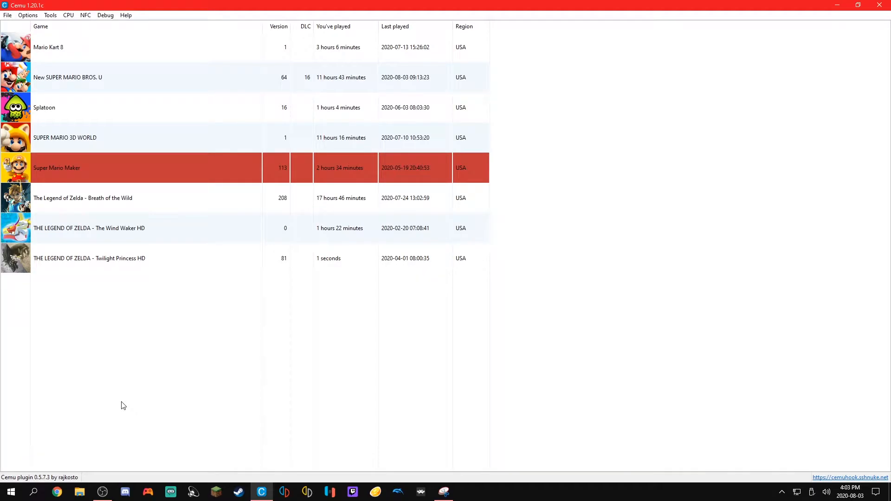
{"action": "mouse_move", "coordinate": [117, 404]}
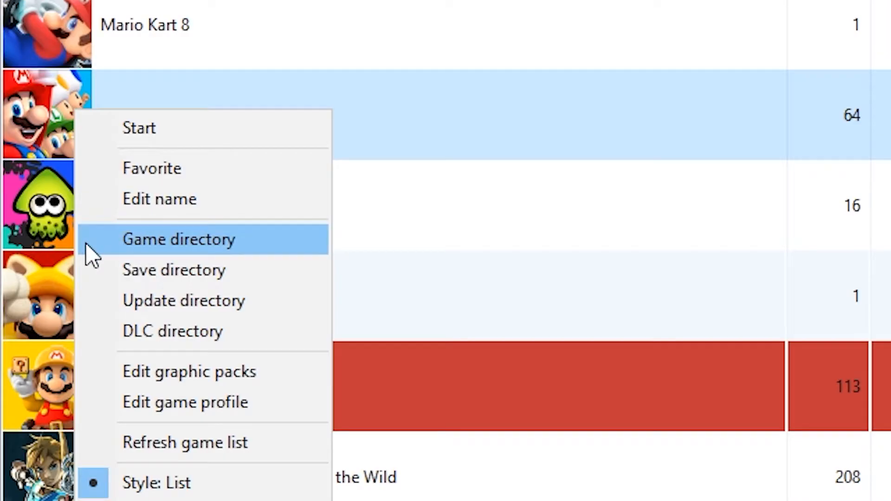
Step: Reach the downloaded SMBU Summer Vacation folder alongside the game's install folder
{"action": "left_click", "coordinate": [180, 239]}
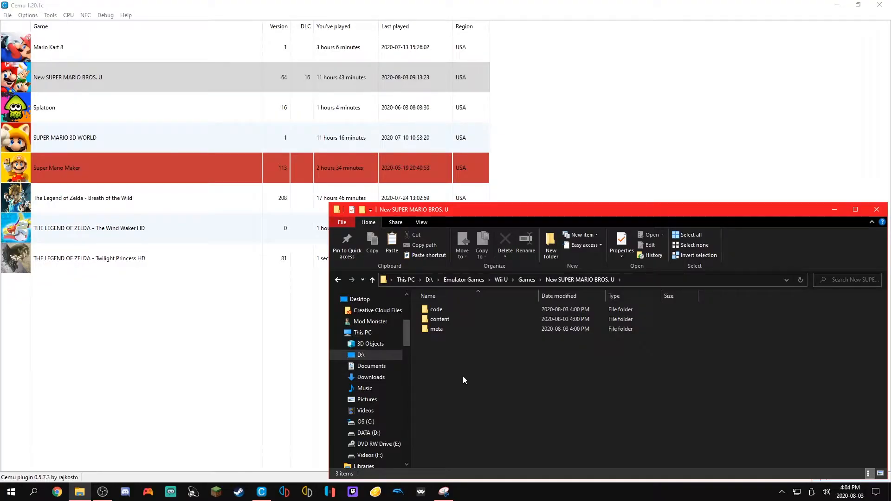
{"action": "right_click", "coordinate": [373, 377]}
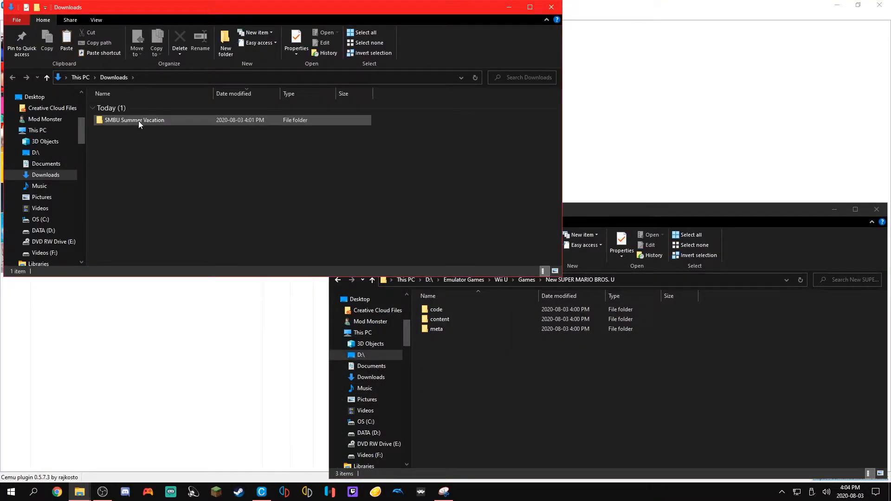
{"action": "left_click", "coordinate": [135, 120]}
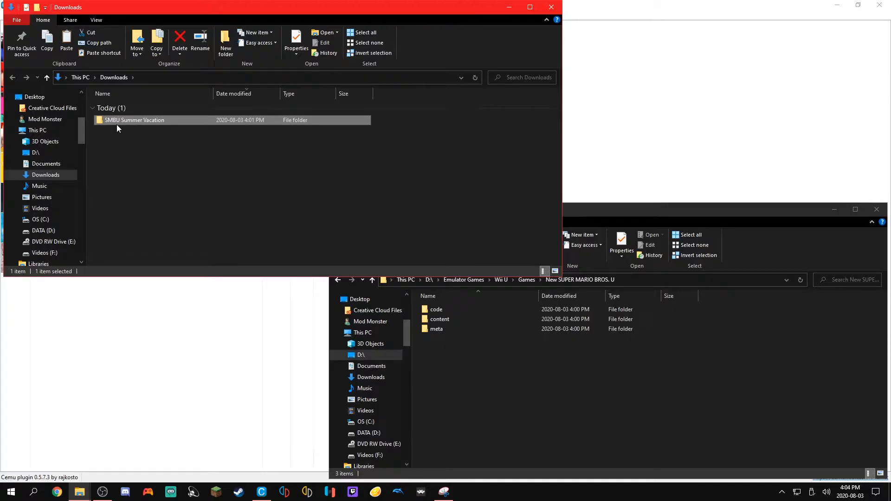
{"action": "double_click", "coordinate": [135, 119]}
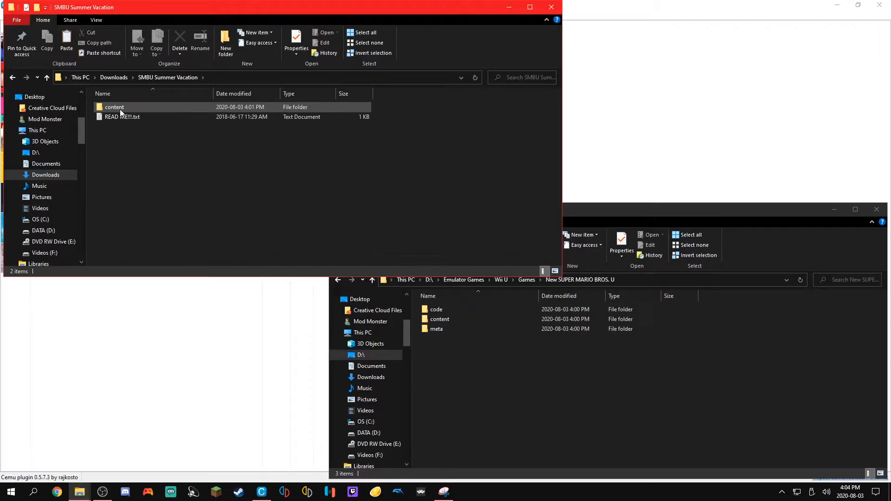
Step: Move the mod's content folder into the game folder, replacing the original files
{"action": "left_click", "coordinate": [114, 108]}
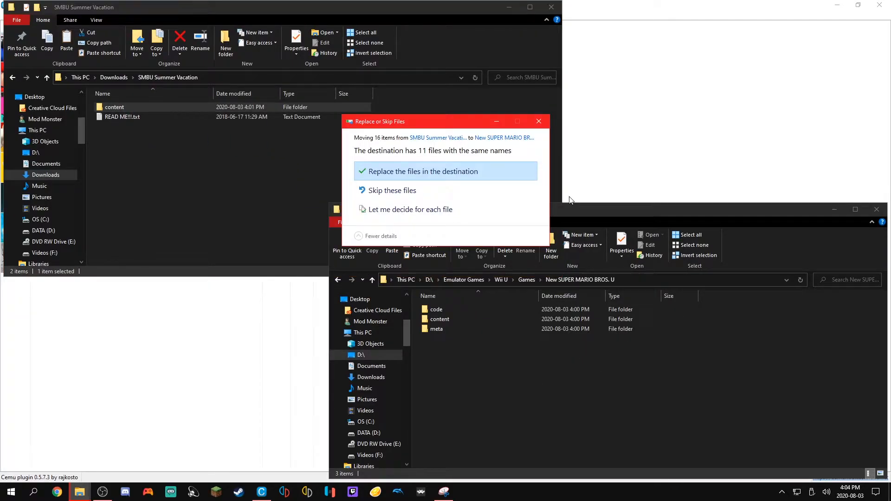
{"action": "left_click", "coordinate": [424, 171]}
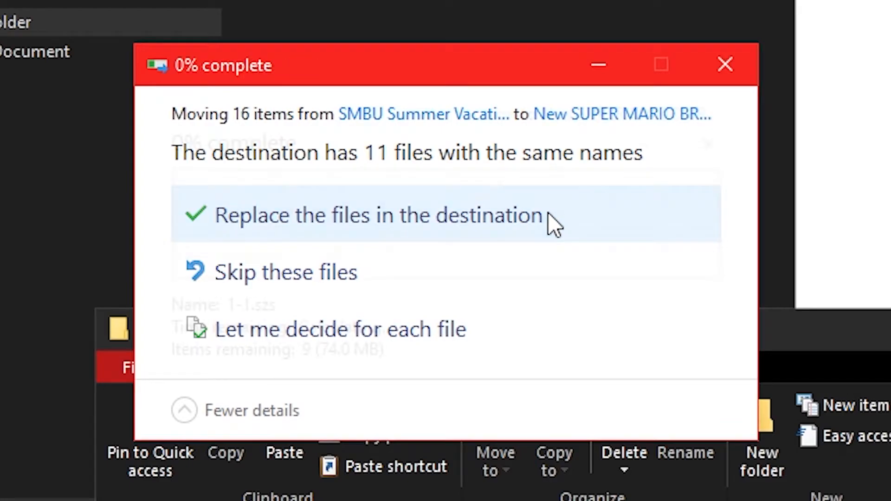
{"action": "left_click", "coordinate": [369, 215]}
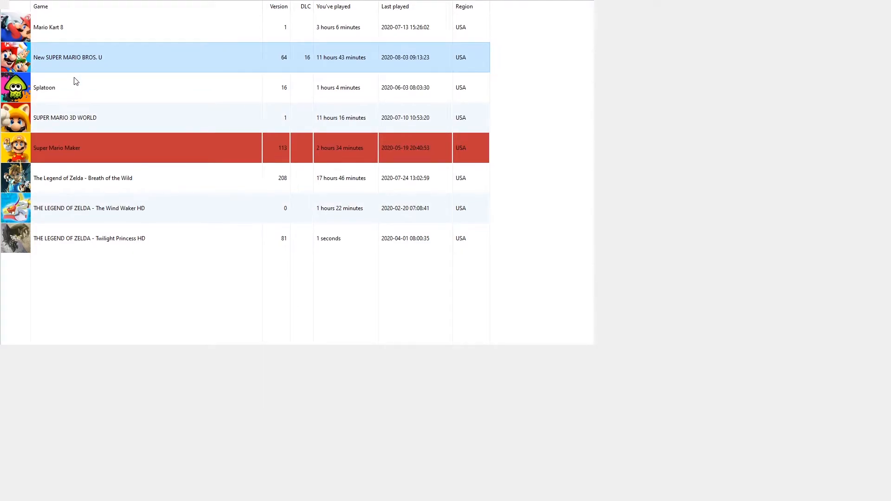
Step: Launch New SUPER MARIO BROS. U from the Cemu game list
{"action": "double_click", "coordinate": [63, 58]}
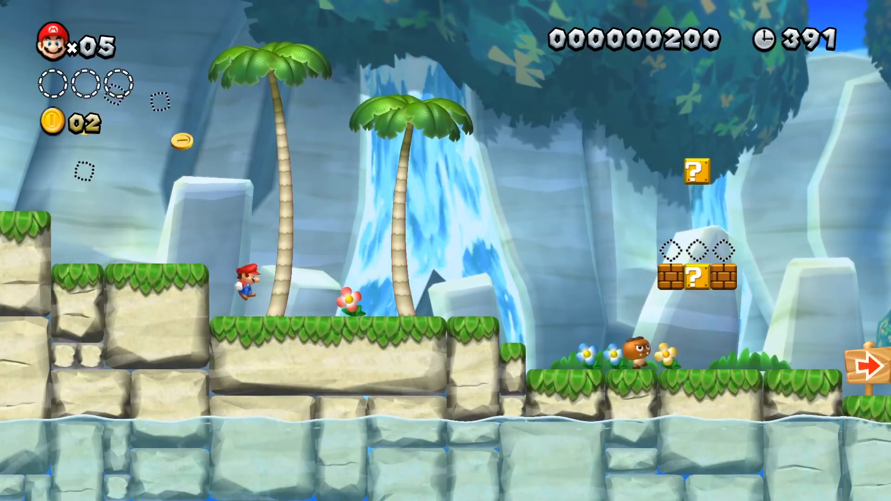
Step: Run Mario right and jump onto the brick blocks of the modded beach level
{"action": "key", "text": "Right"}
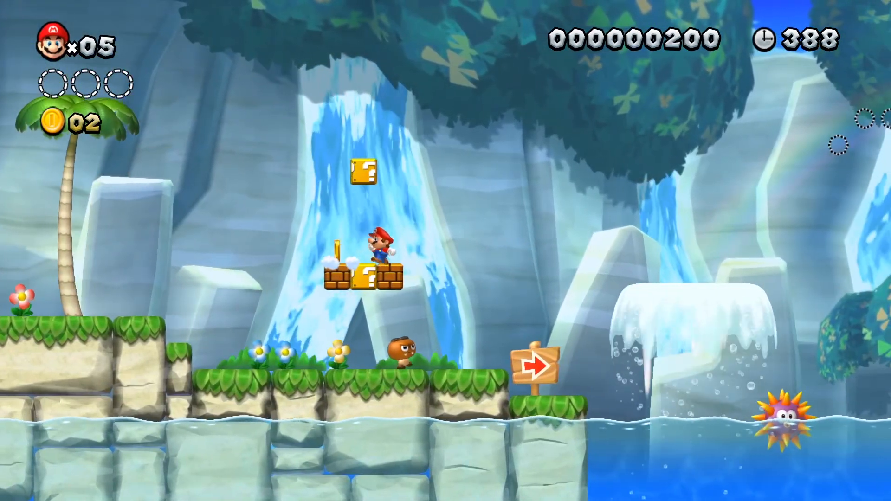